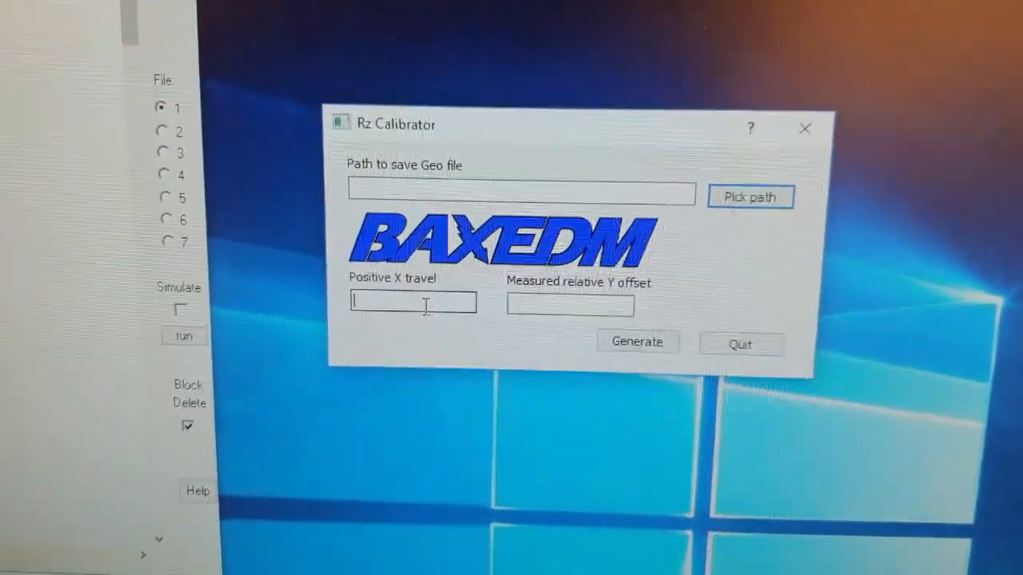
Step: Enter positive X travel 106.0818 and measured relative Y offset 54.3603
text(106.0)
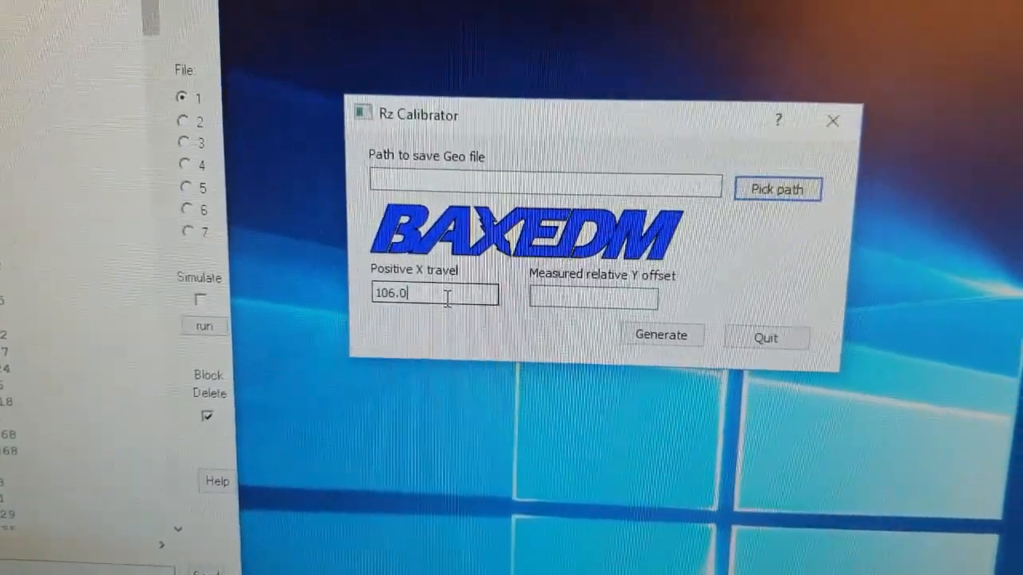
text(818)
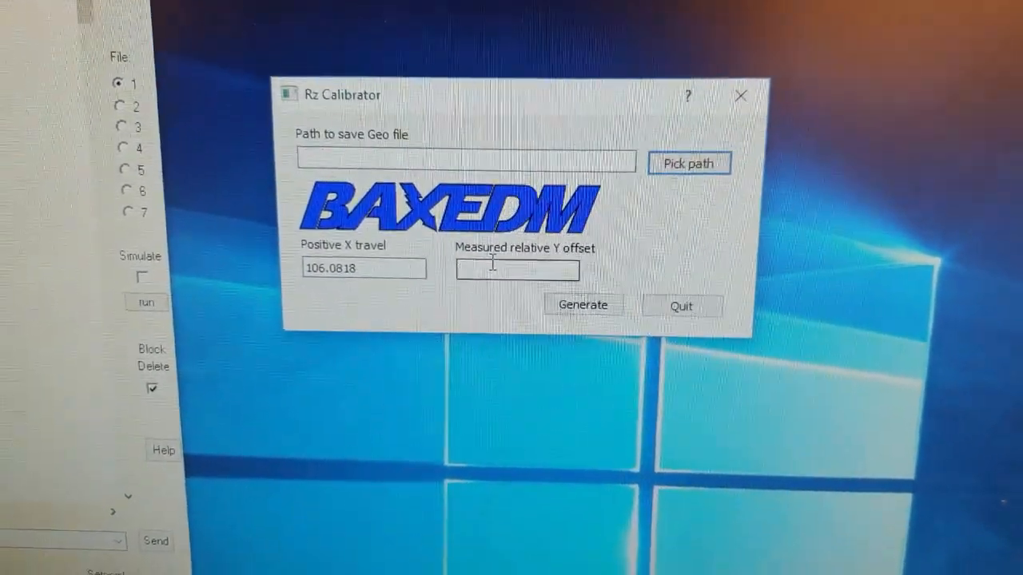
text(54.3603)
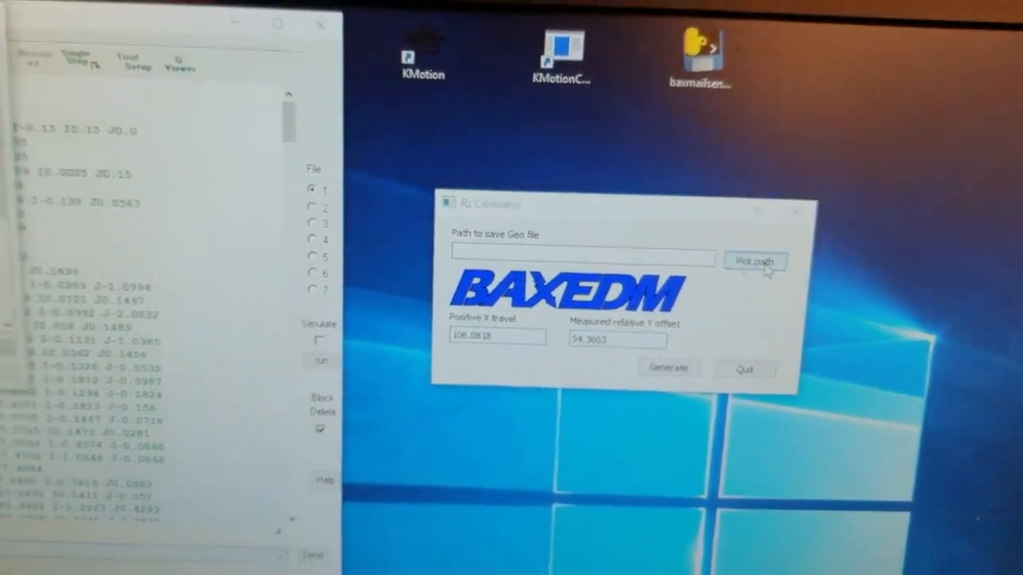
Step: Choose testgeo5.txt in the Desktop folder as the geo file save path
click(753, 261)
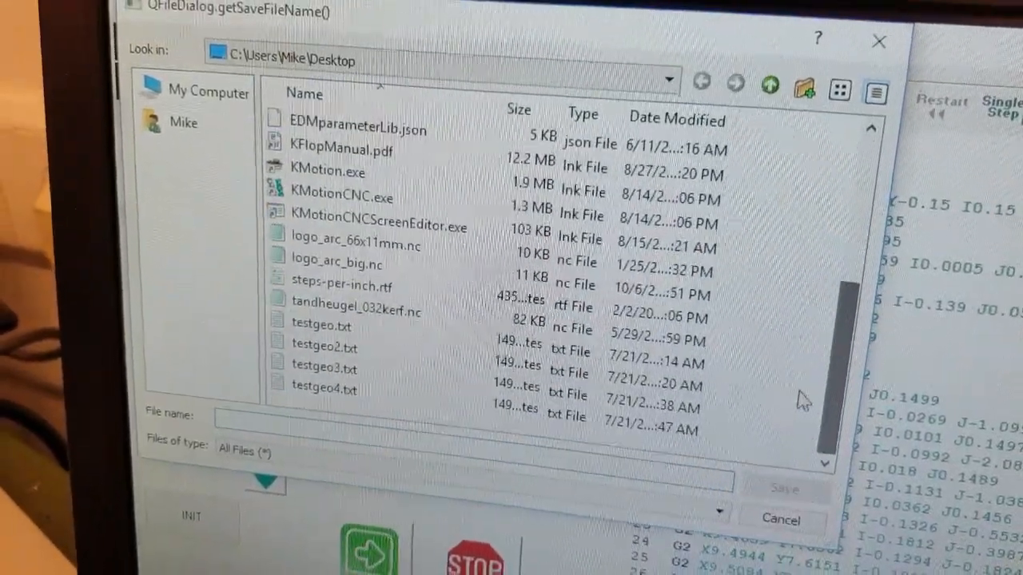
click(324, 388)
text(testgeo5.txt)
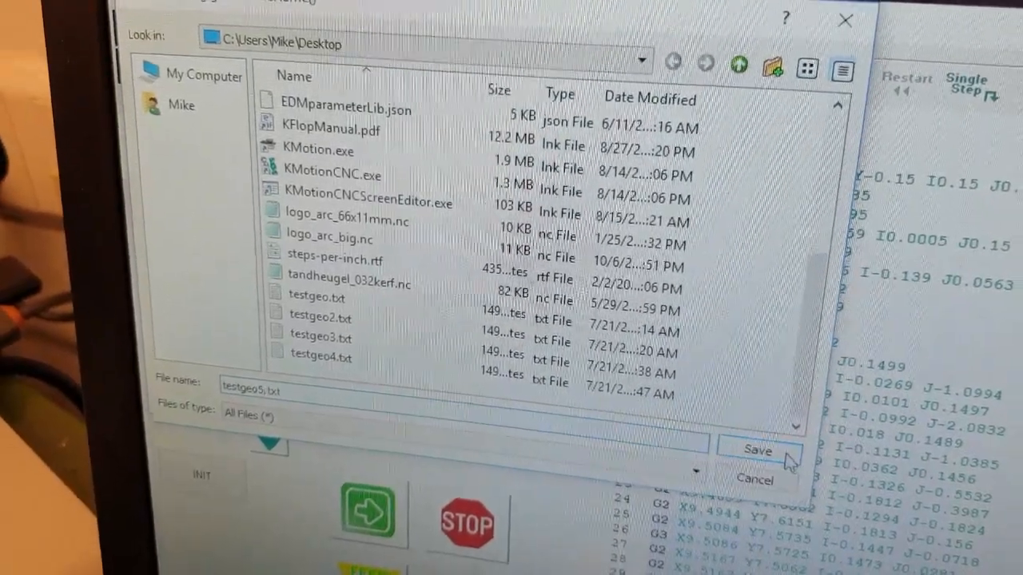
click(756, 450)
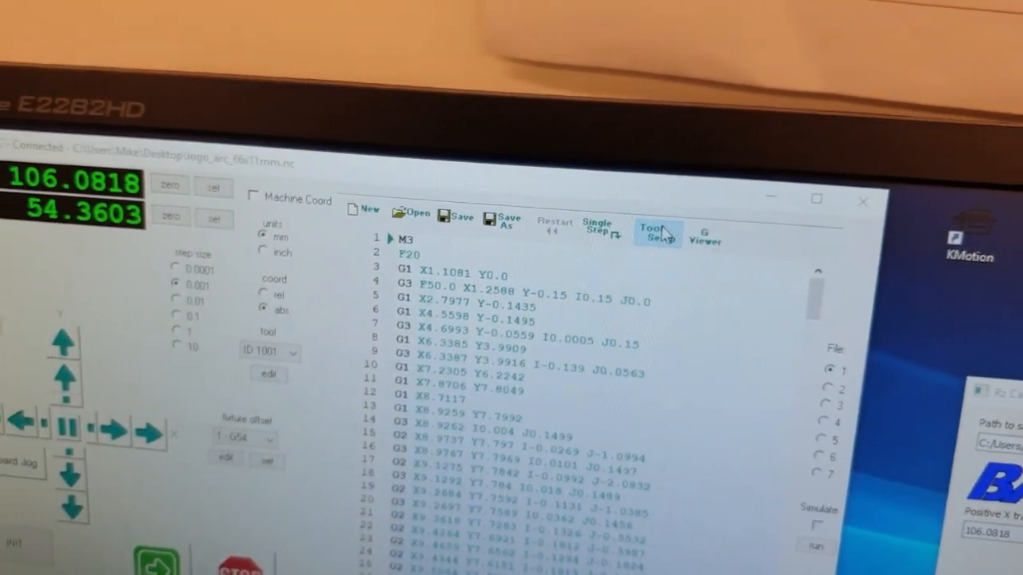
Step: Load testgeo5.txt as the Tool Setup Geo File and confirm with OK
click(658, 231)
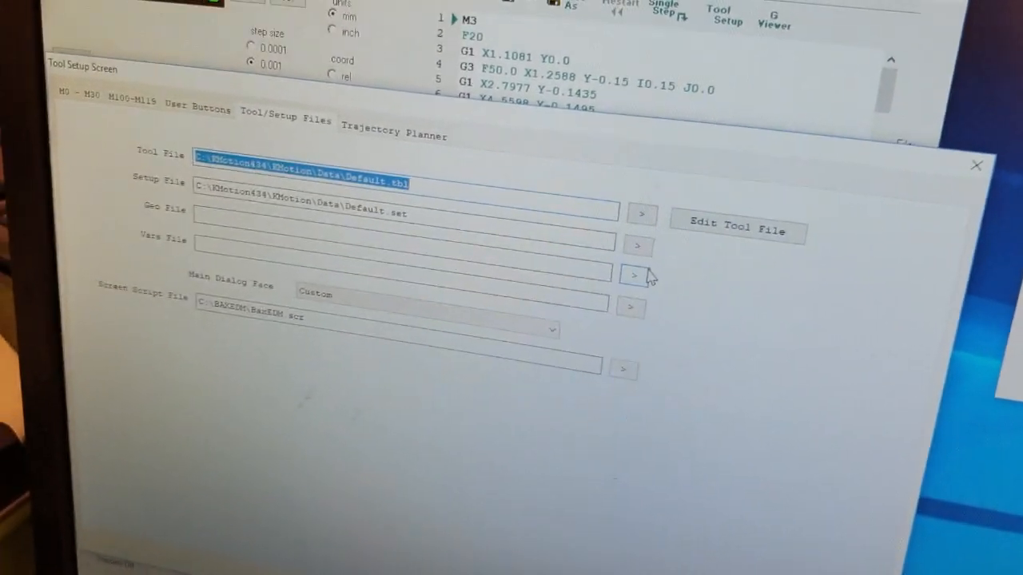
click(641, 214)
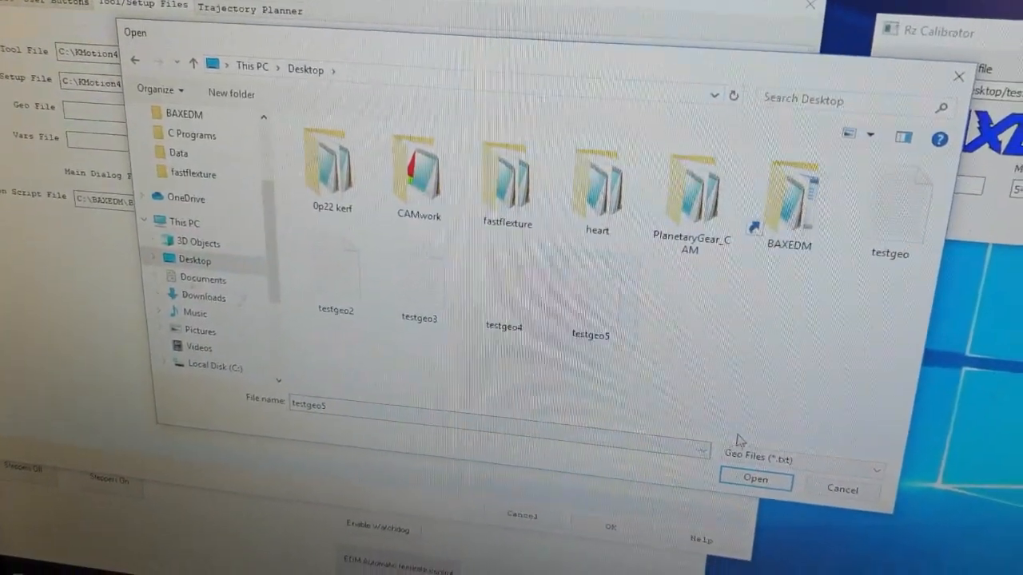
click(754, 479)
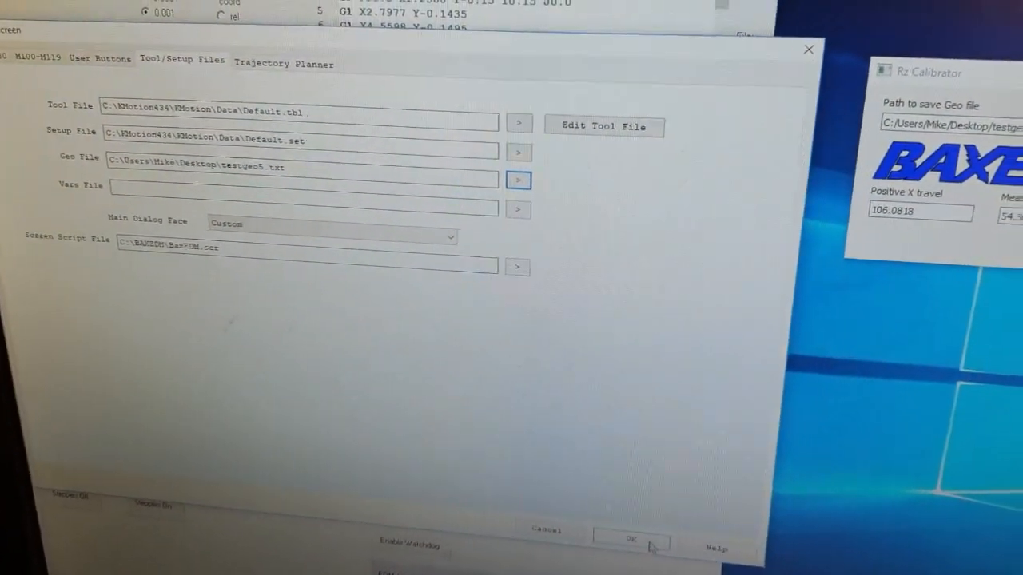
click(631, 544)
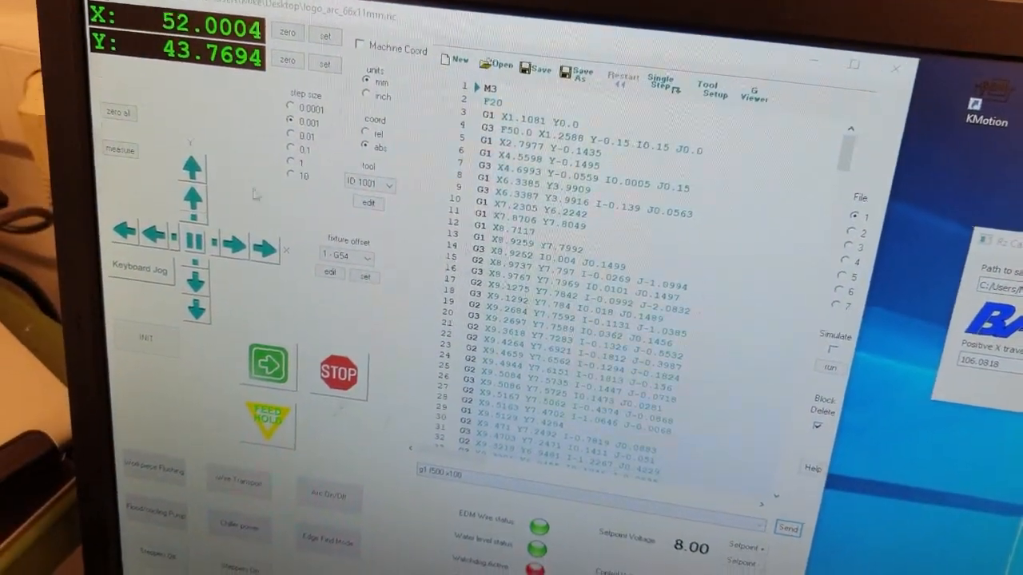
Step: Zero the X axis position readout, leaving Y at 43.7694
click(287, 33)
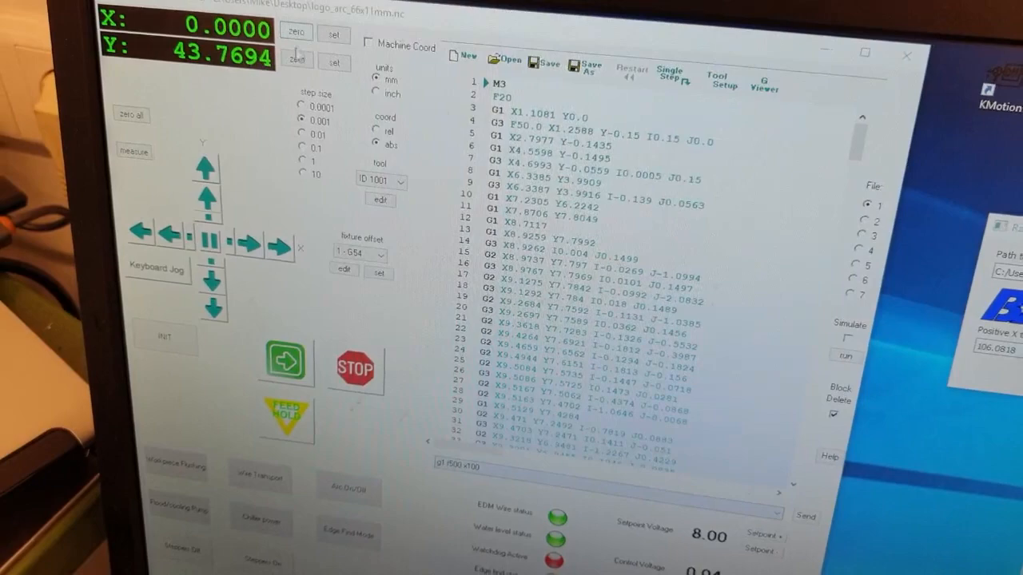